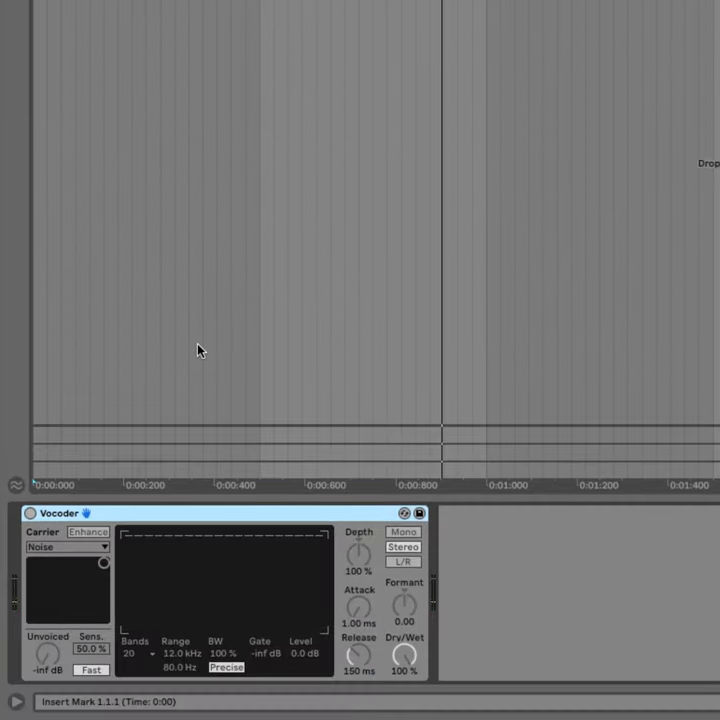
mouse_move(68, 464)
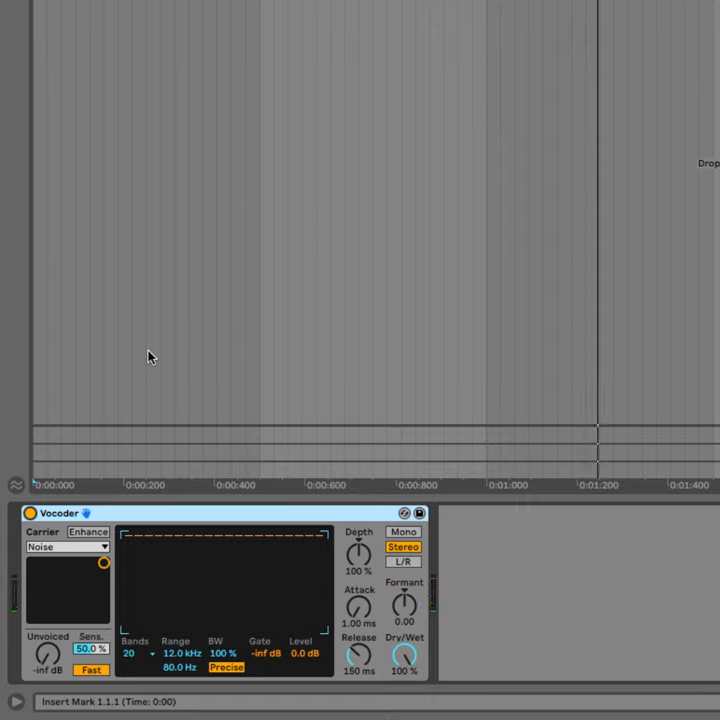
- Set the Vocoder's band count to 4 from the Bands chooser
left_click(132, 652)
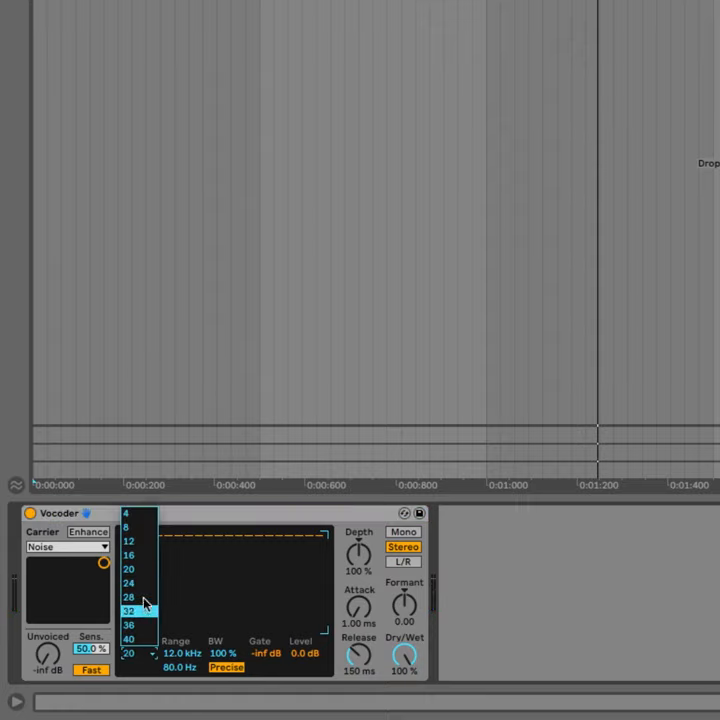
left_click(128, 512)
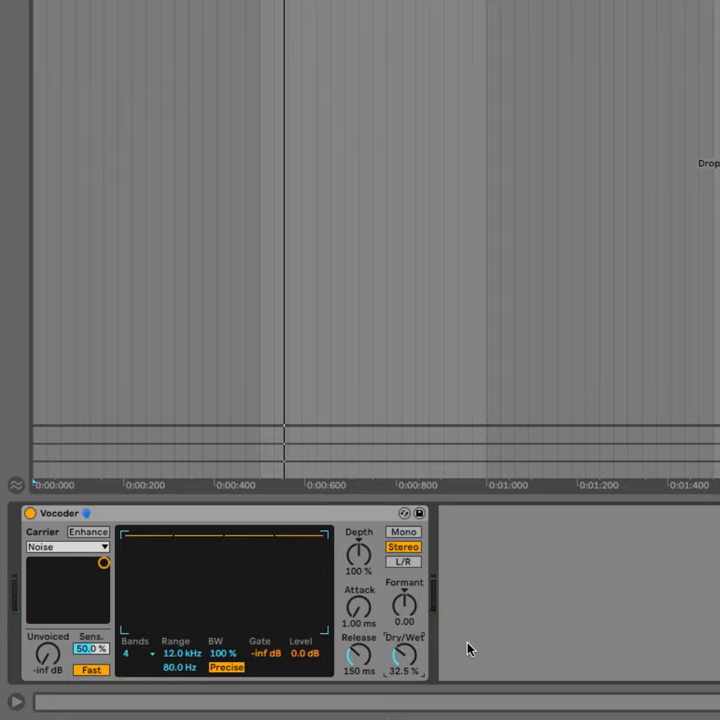
mouse_move(374, 562)
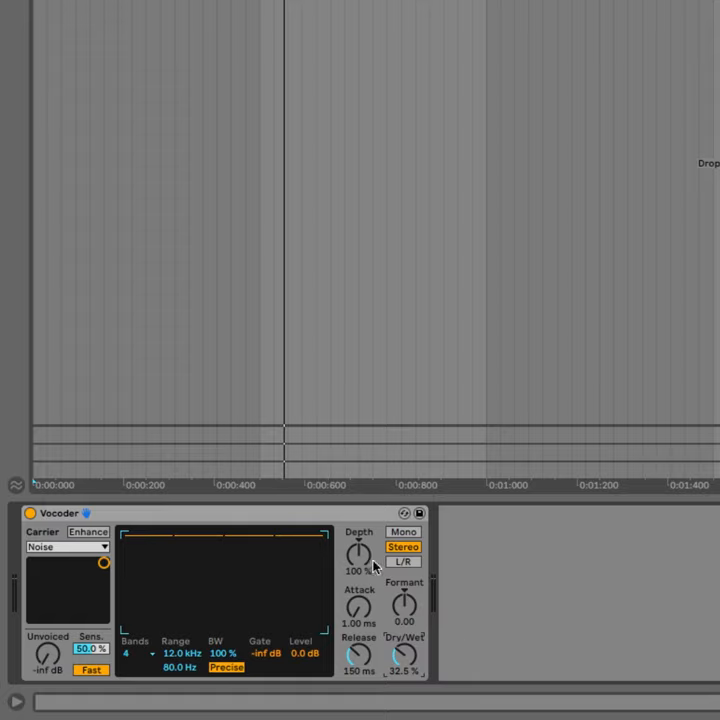
- Drag the Vocoder's Depth knob up to 140%
left_click_drag(358, 552, 358, 570)
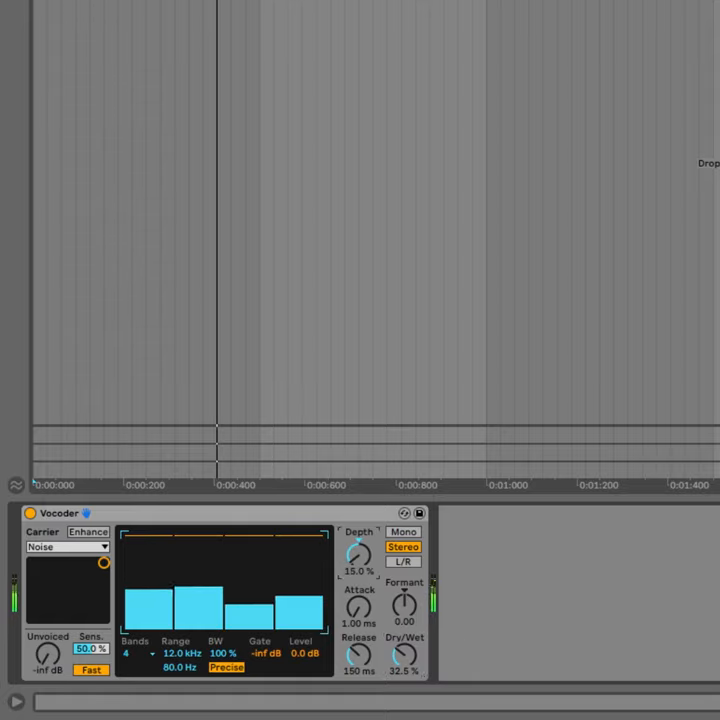
left_click_drag(358, 548, 358, 520)
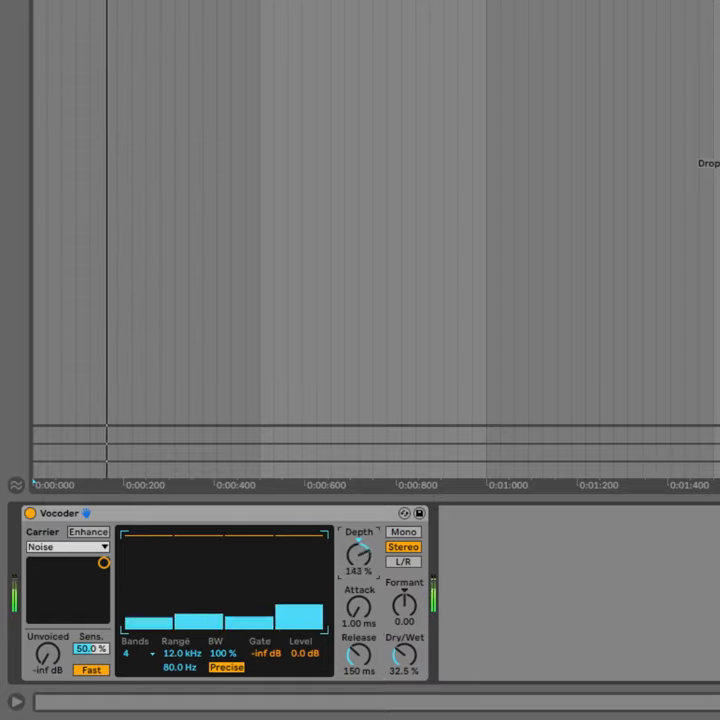